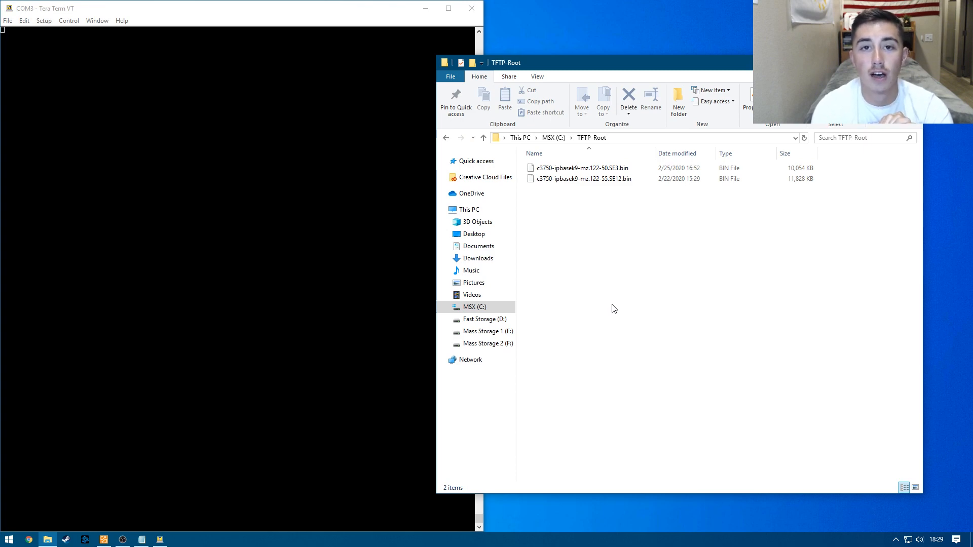
# Select the SE12 image file, then review SolarWinds TFTP Server's bindings for C:\TFTP-Root.
pyautogui.click(583, 179)
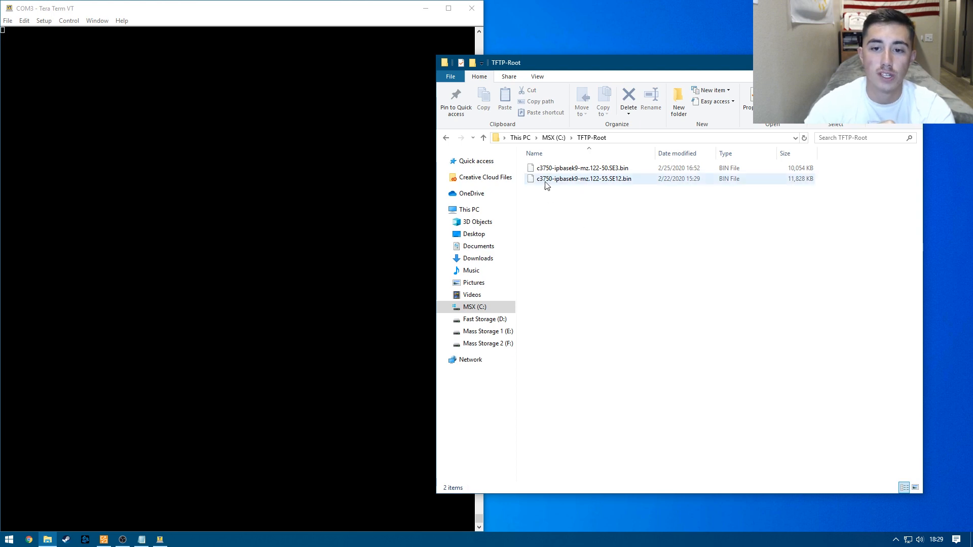
pyautogui.moveTo(545, 183)
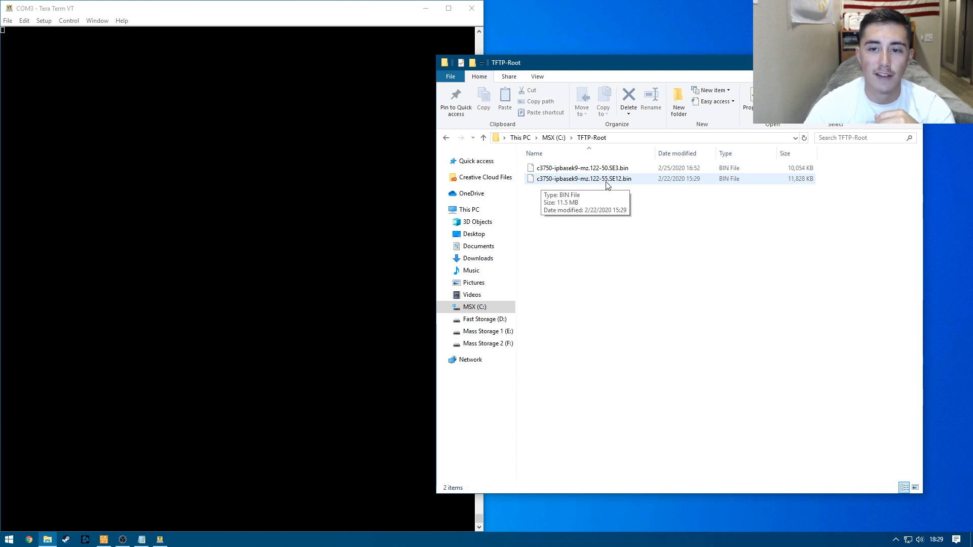
pyautogui.click(736, 214)
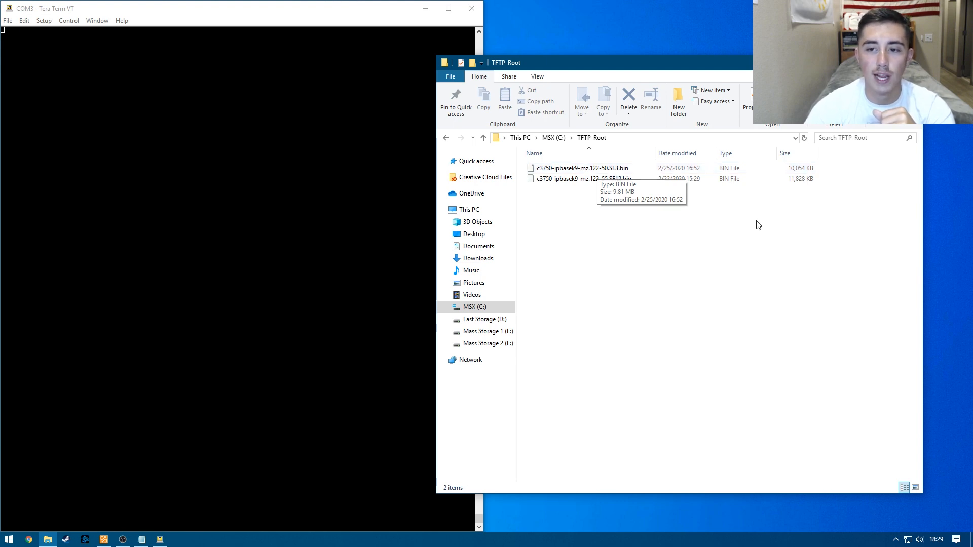
pyautogui.moveTo(589, 328)
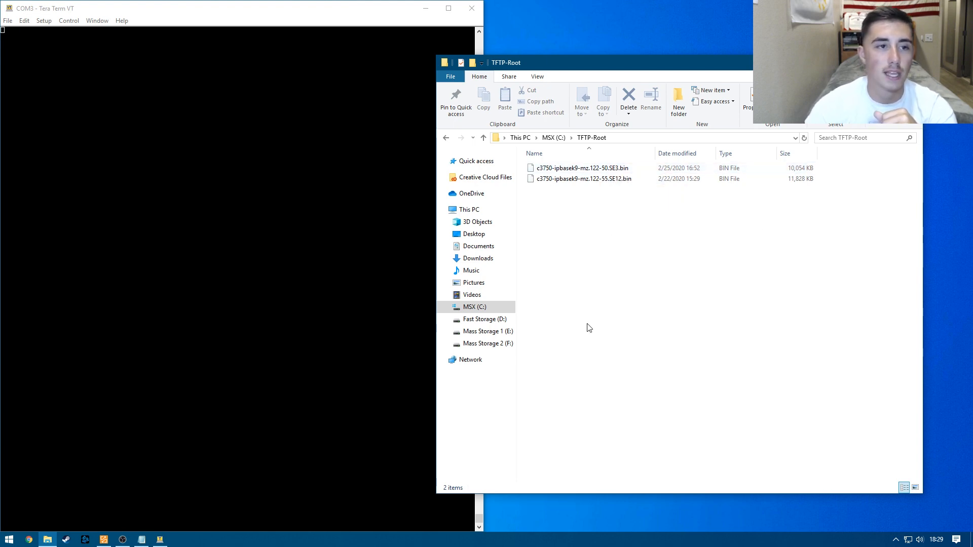
pyautogui.moveTo(543, 361)
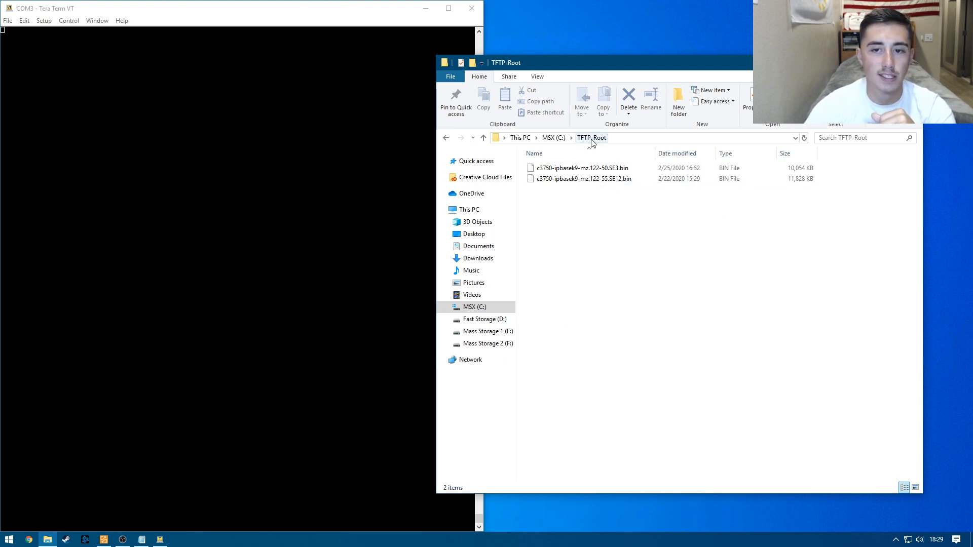
pyautogui.click(105, 538)
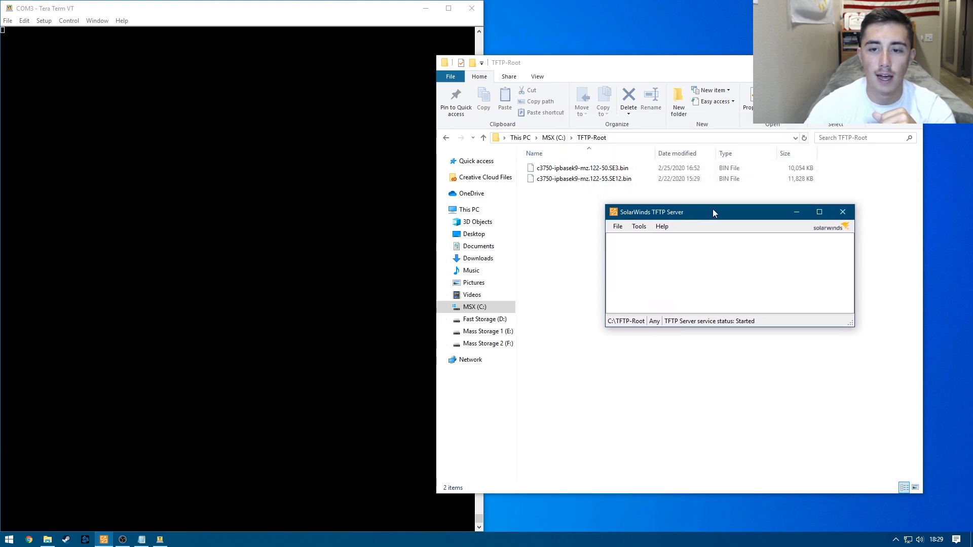
pyautogui.click(617, 226)
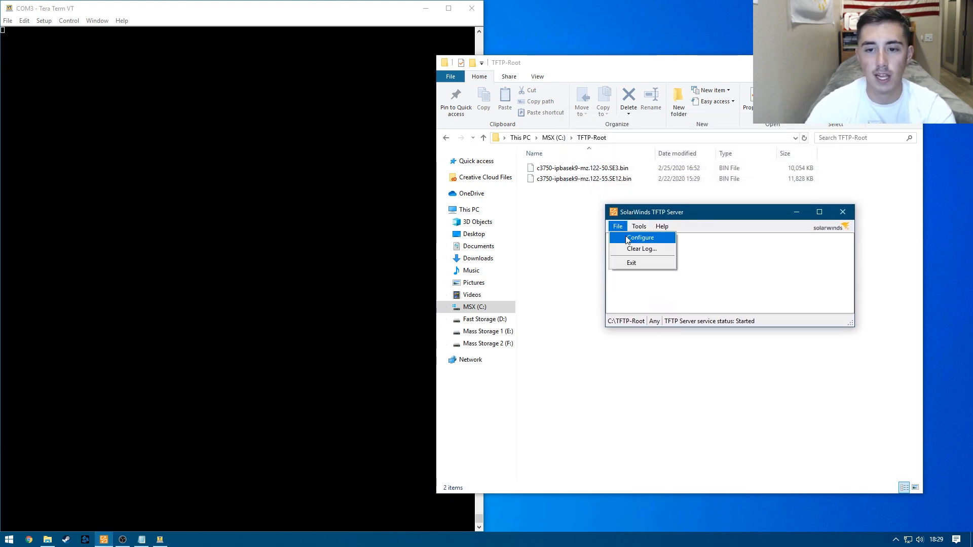
pyautogui.click(639, 238)
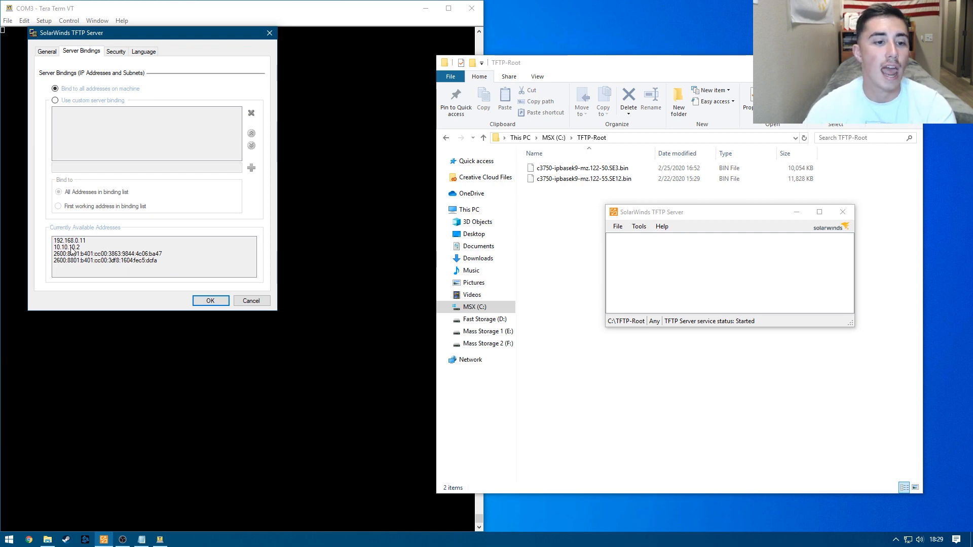
pyautogui.click(211, 301)
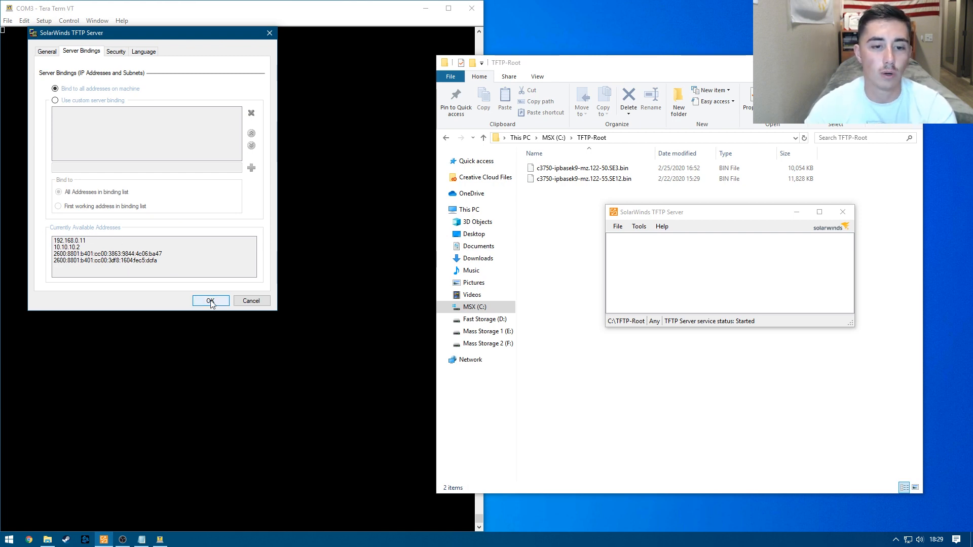
pyautogui.click(210, 301)
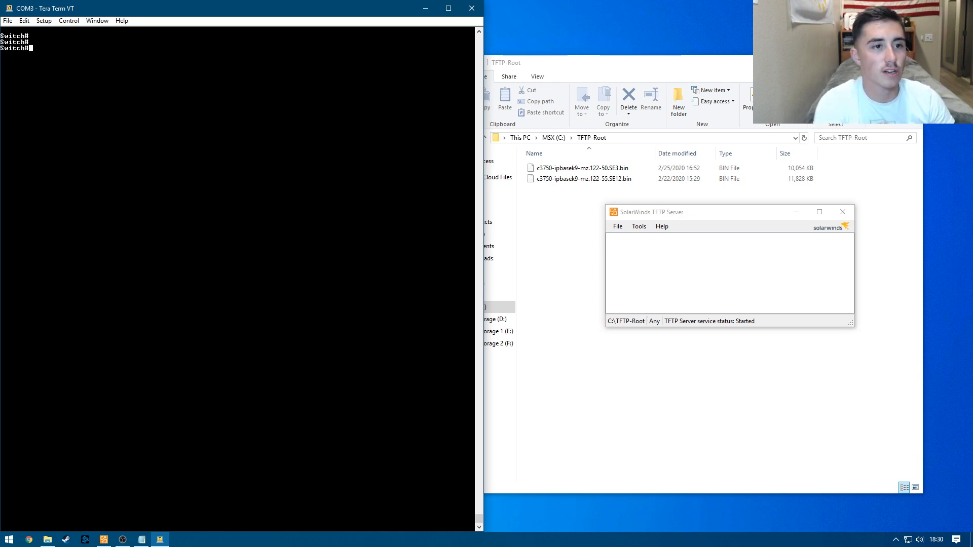
# In global config, create VLAN 2 and address interface Vlan2 as 10.10.10.1 255.255.255.128.
pyautogui.write('conf t')
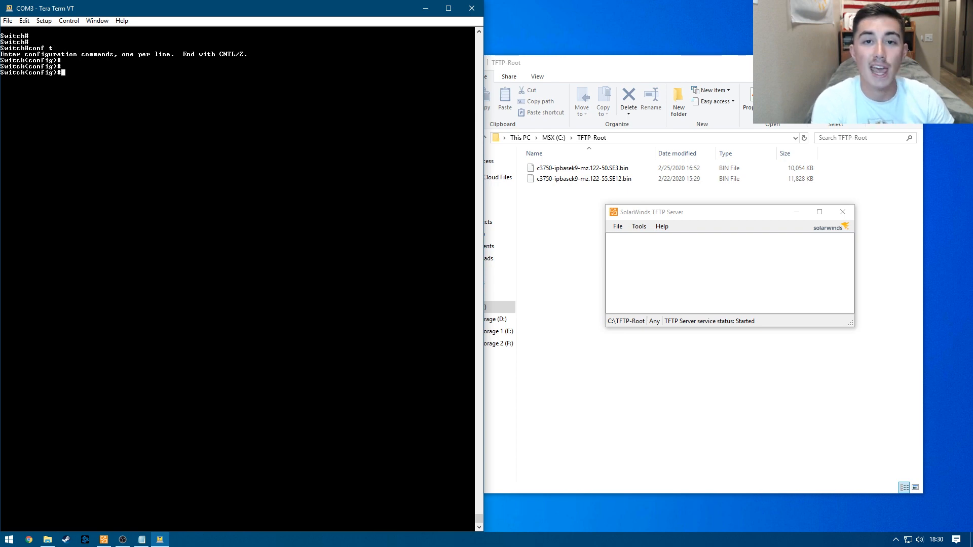
pyautogui.write('vla')
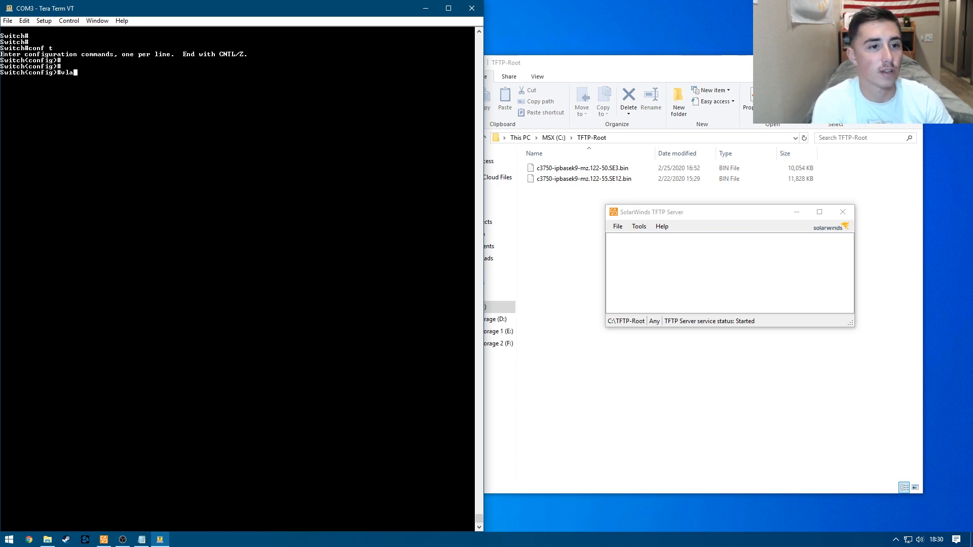
pyautogui.write('vlan 2')
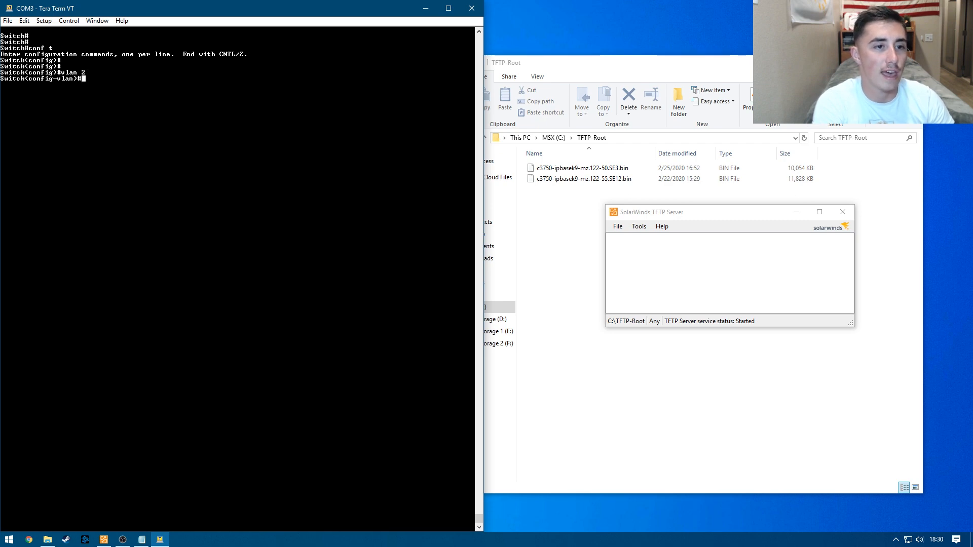
pyautogui.write('ex')
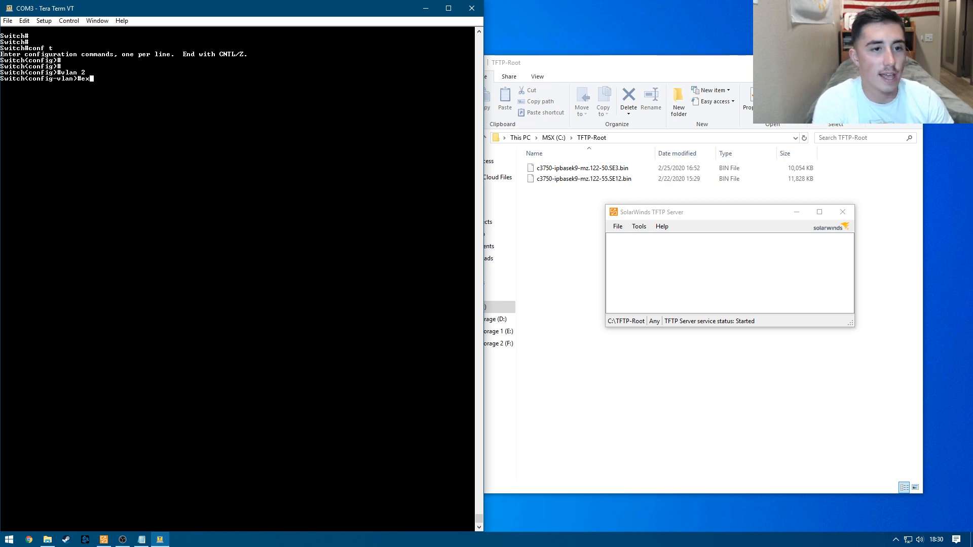
pyautogui.write('int vlan 2')
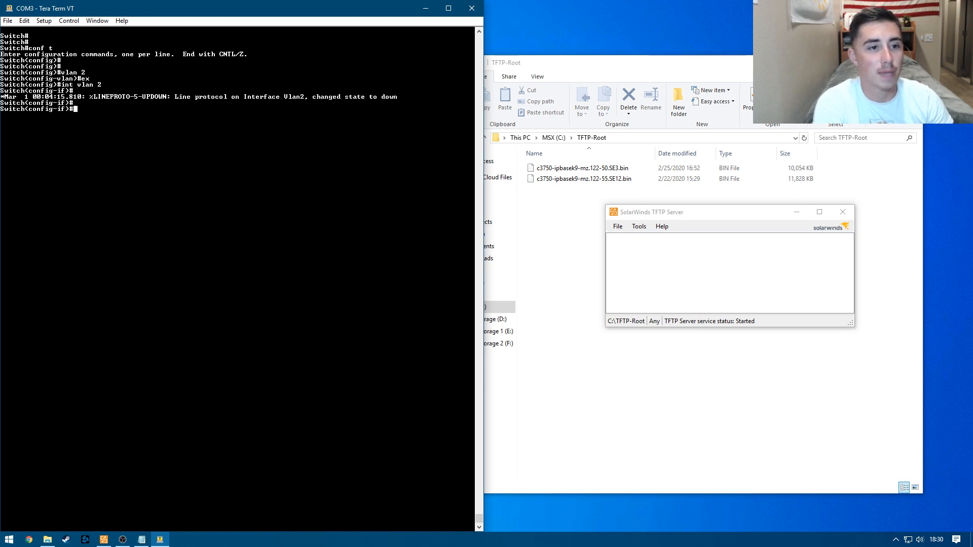
pyautogui.write('ip add 10')
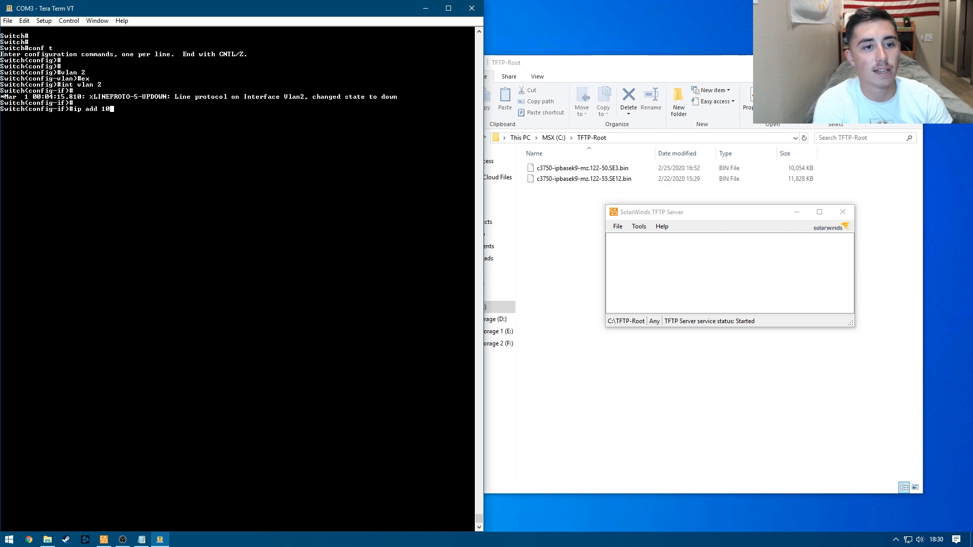
pyautogui.write('.10.10.1 255.255.255.128')
pyautogui.write('ex')
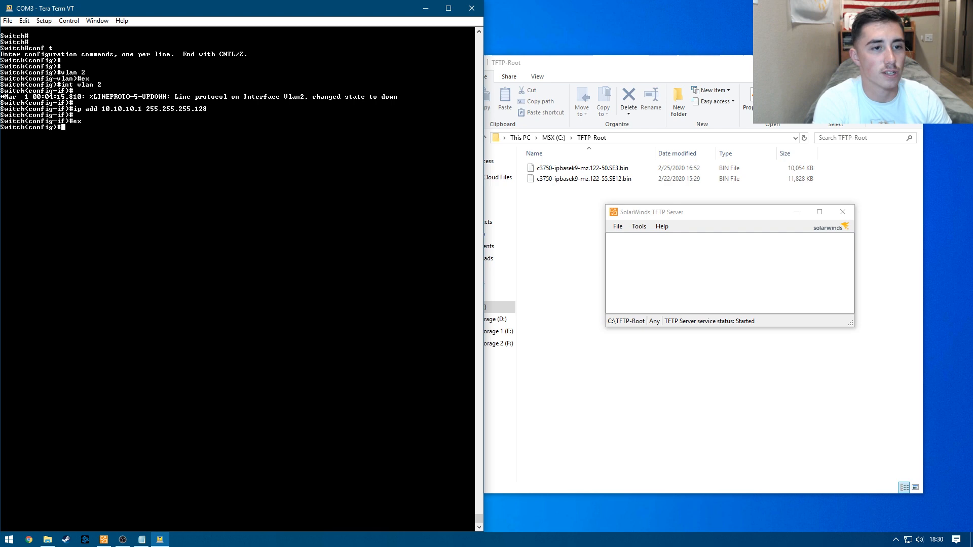
# Enable IP routing, make Fa2/0/2 an access port in VLAN 2, and ping the TFTP PC.
pyautogui.write('ip routing')
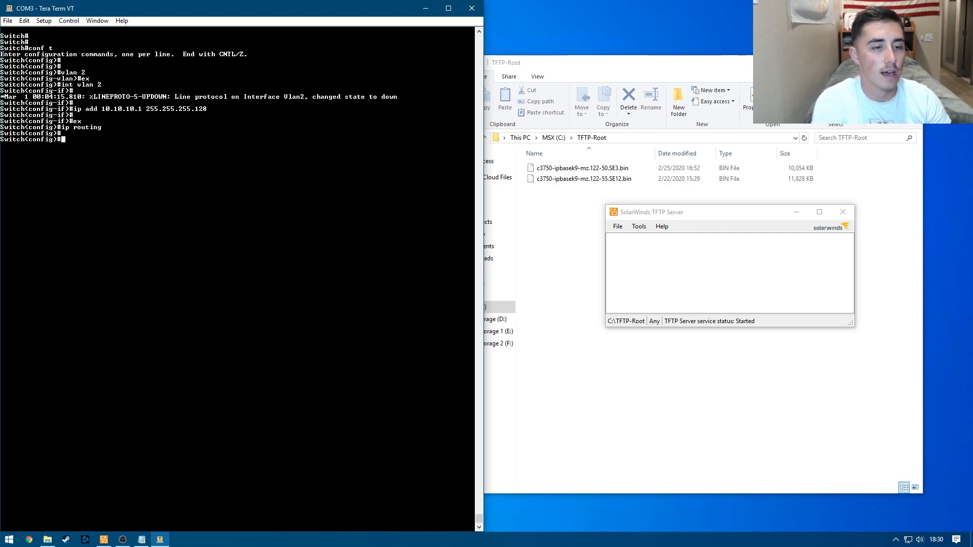
pyautogui.write('int')
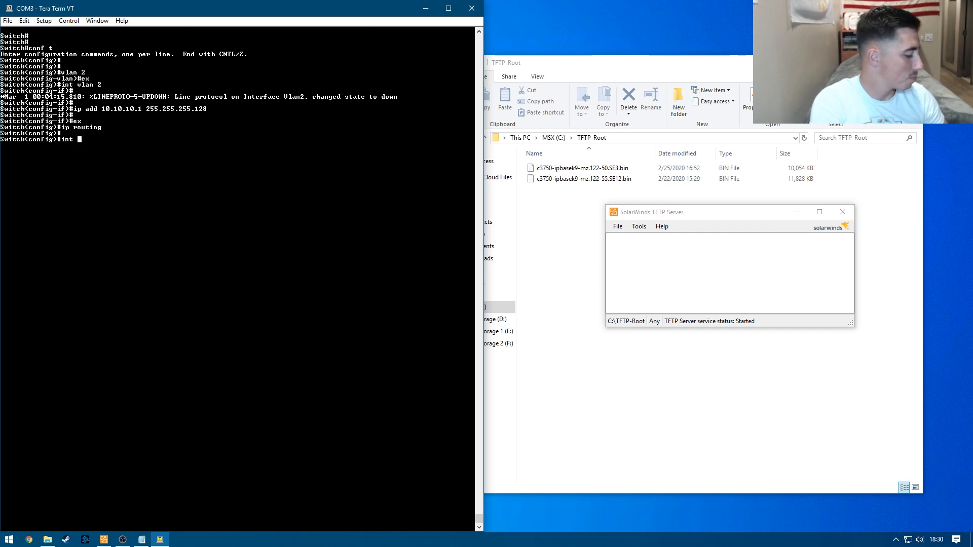
pyautogui.write('fa')
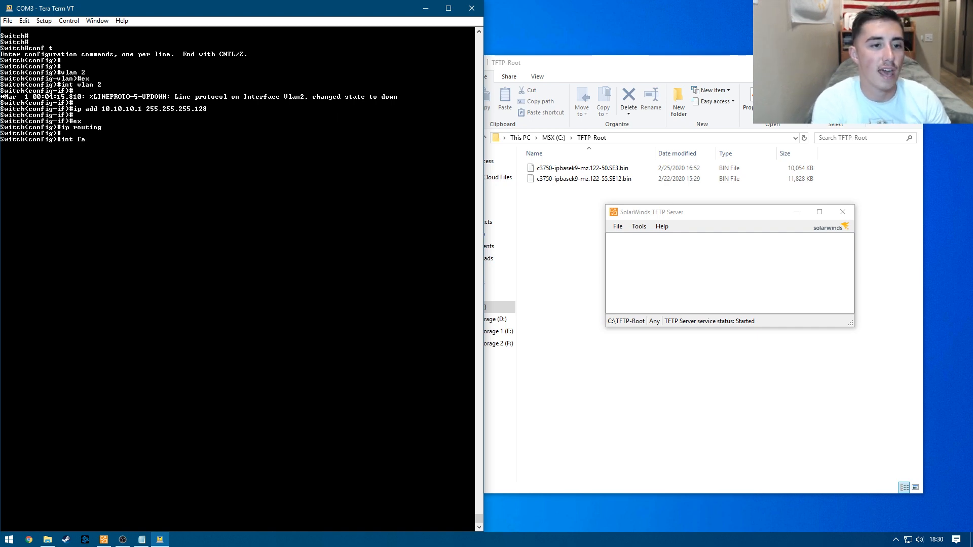
pyautogui.write('2/0/')
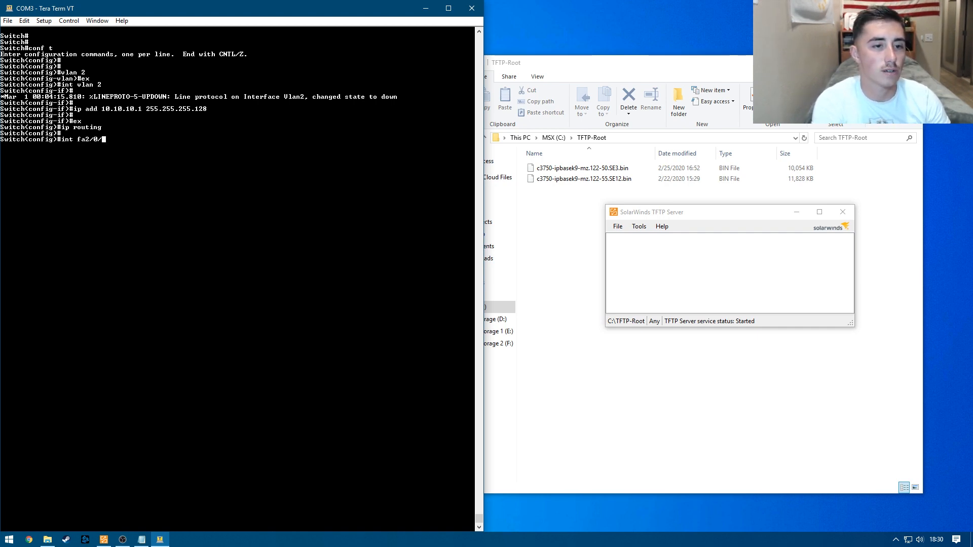
pyautogui.write('2')
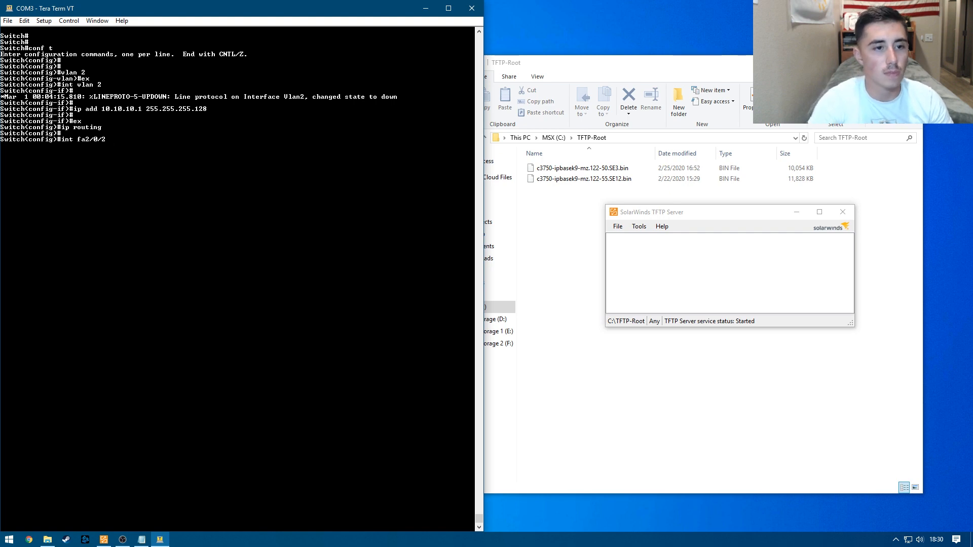
pyautogui.write('sw mode acces')
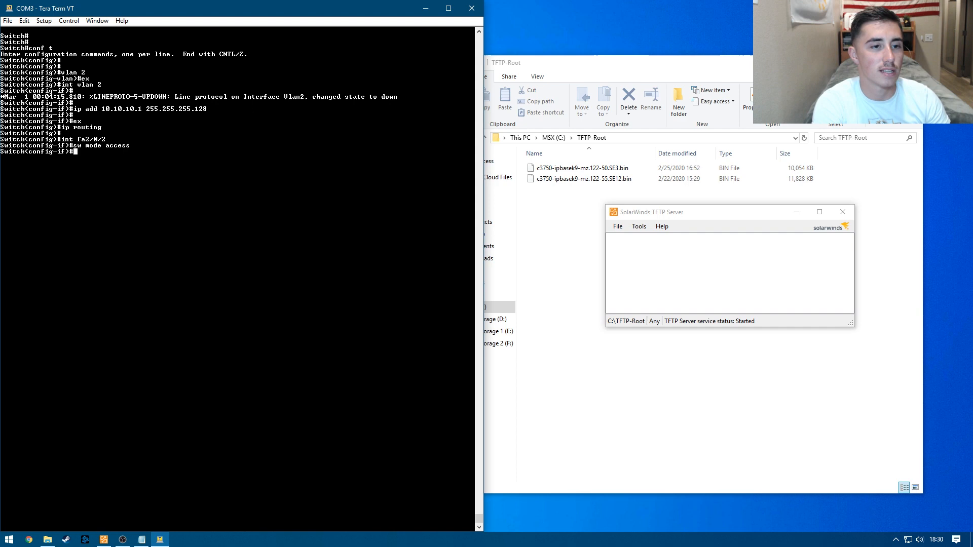
pyautogui.write('sw access vlan 2')
pyautogui.write('ex')
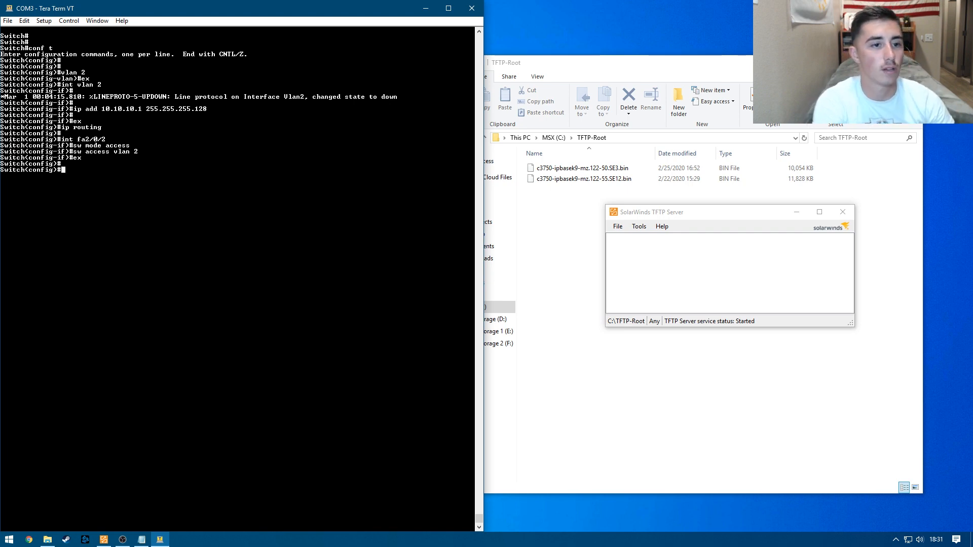
pyautogui.write('do ping')
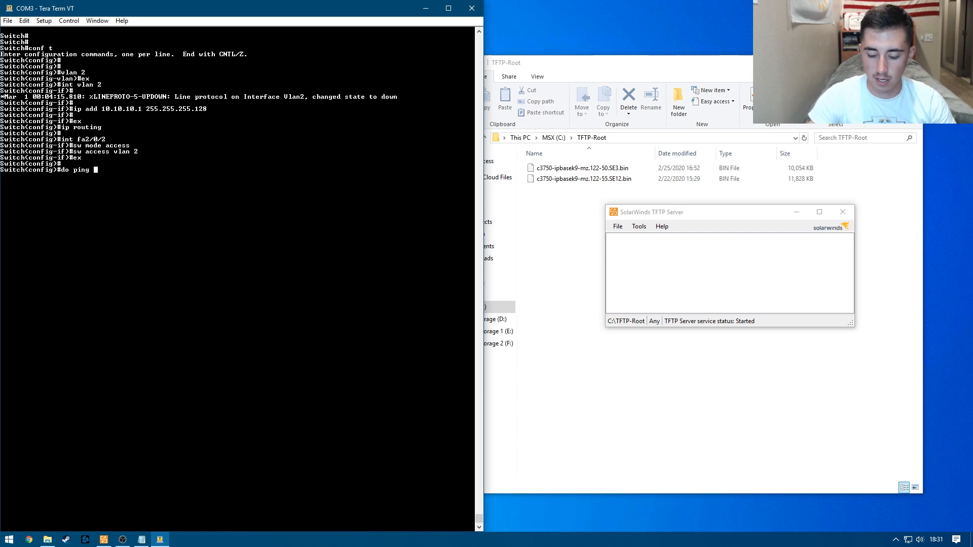
pyautogui.write('10.10.10.')
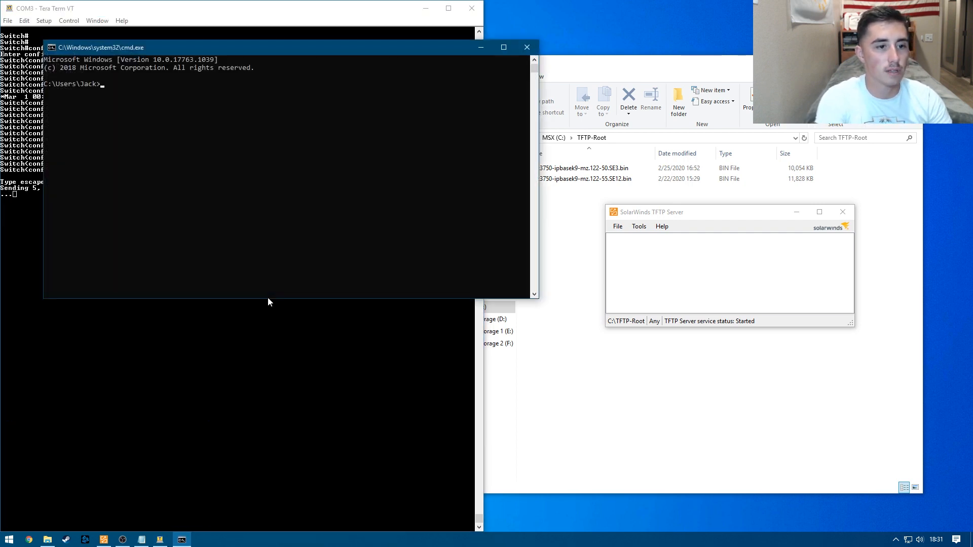
# Run ping 10.10.10.1 from the PC's Command Prompt to reach the switch.
pyautogui.write('ping 1')
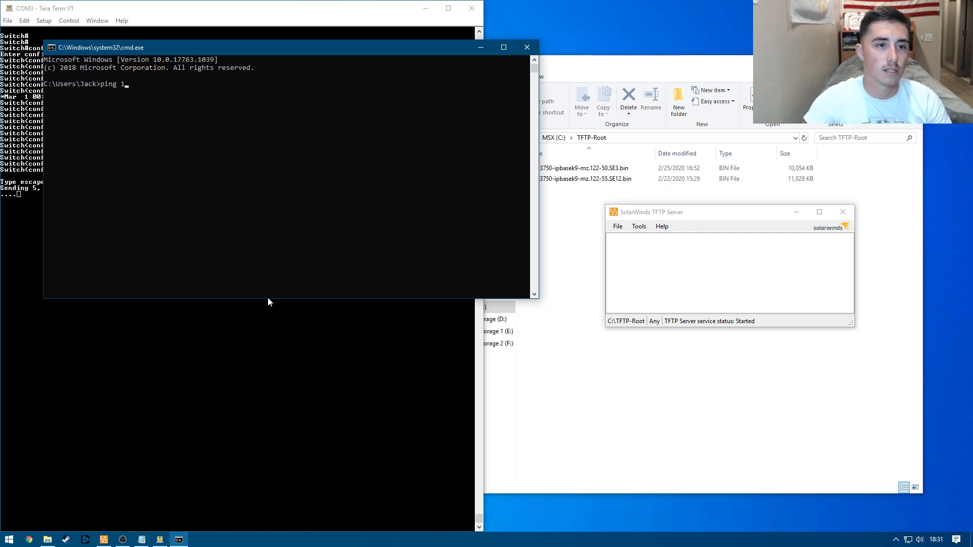
pyautogui.write('0.10.10.1')
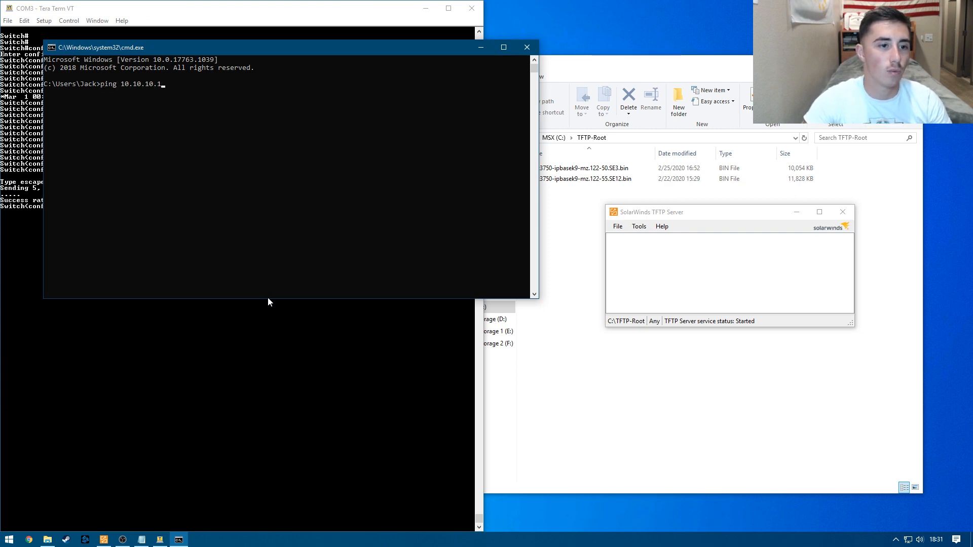
pyautogui.press('enter')
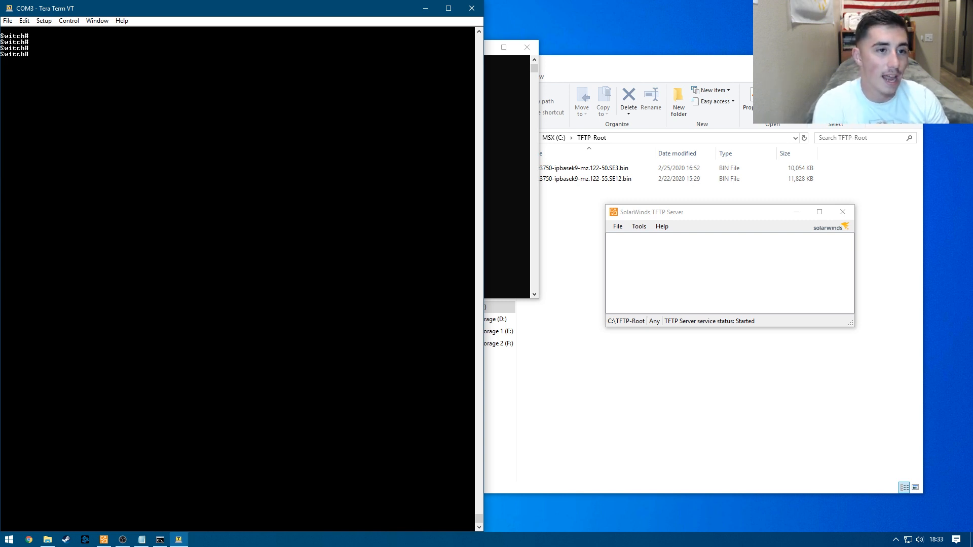
# Run copy tftp flash from host 10.10.10.2 using the filename c3750-ipbasek9-mz.122-55.SE12.bin.
pyautogui.write('copy tftp flash:')
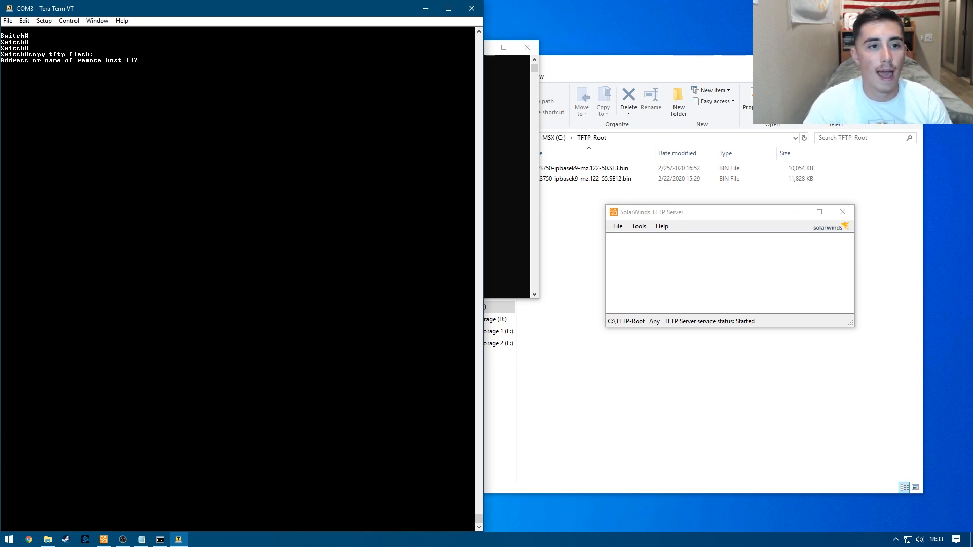
pyautogui.write('10.10.10.2')
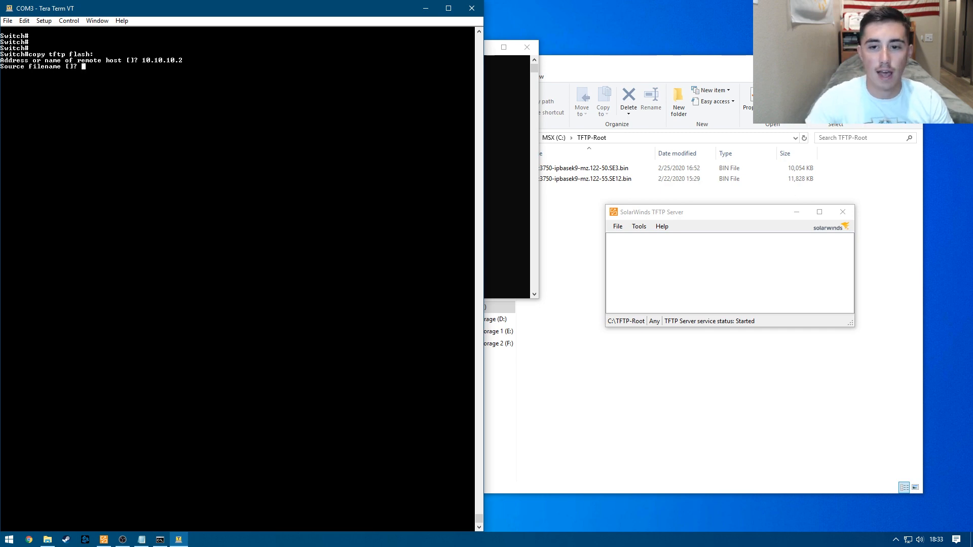
pyautogui.click(583, 178)
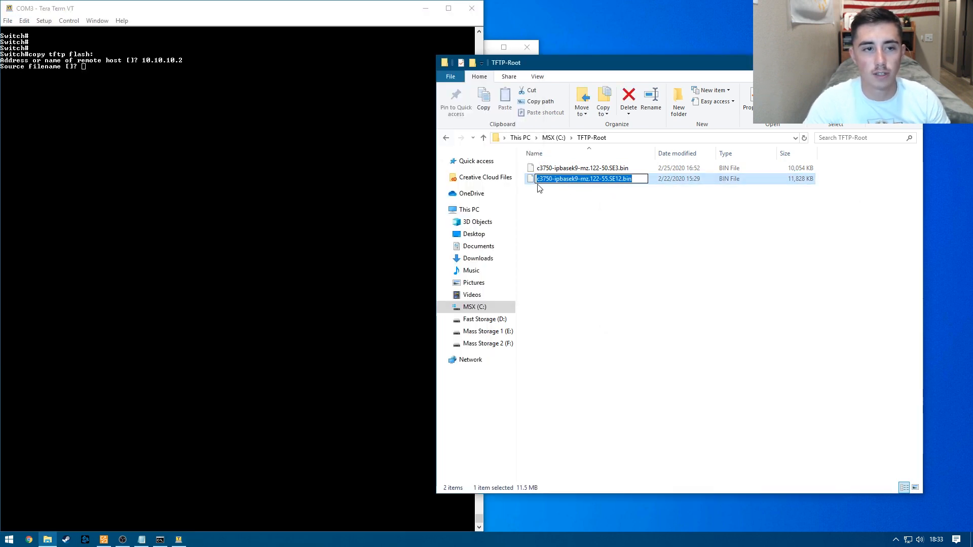
pyautogui.write('c3750-ipbasek9-mz.122-55.SE12.bin')
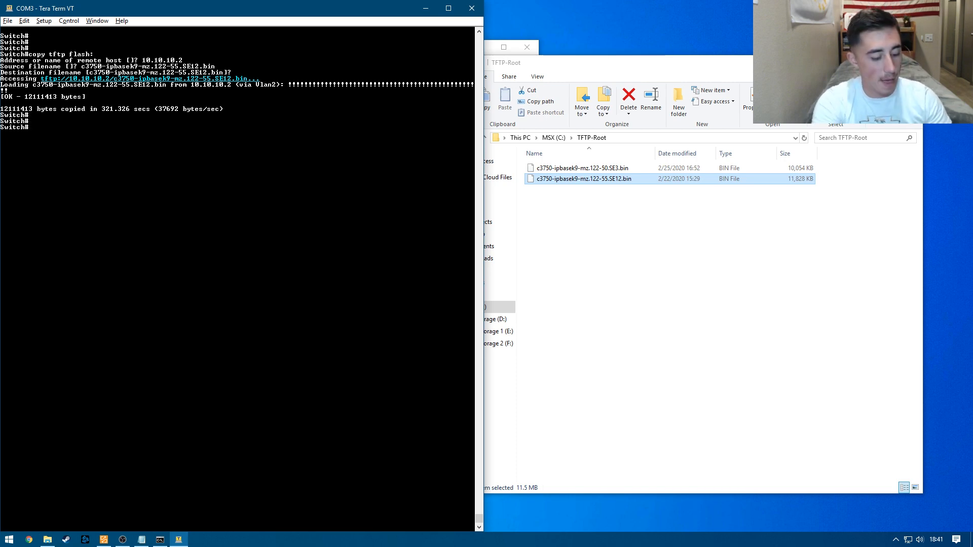
# Set boot system flash:c3750-ipbasek9-mz.122-55.SE12.bin and confirm it with do show boot.
pyautogui.write('conf t')
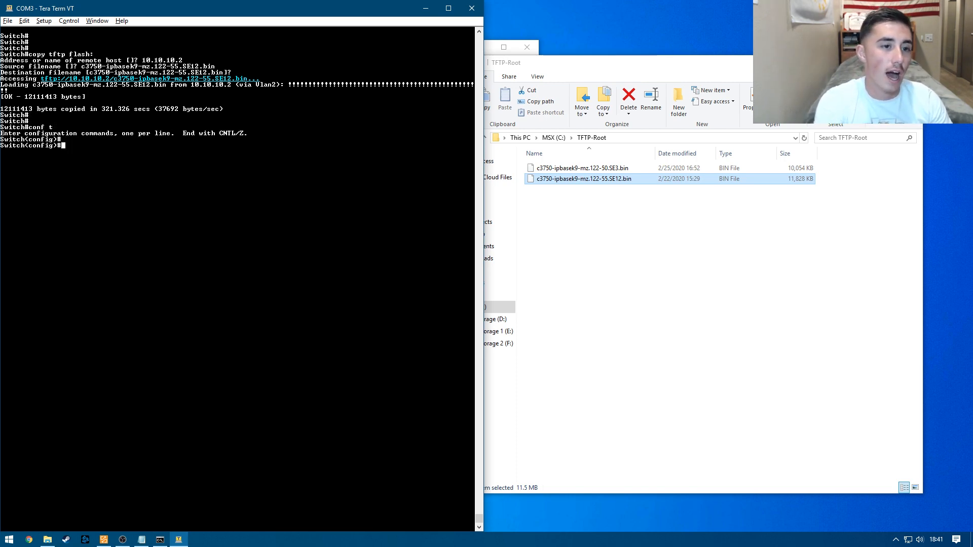
pyautogui.write('boot system')
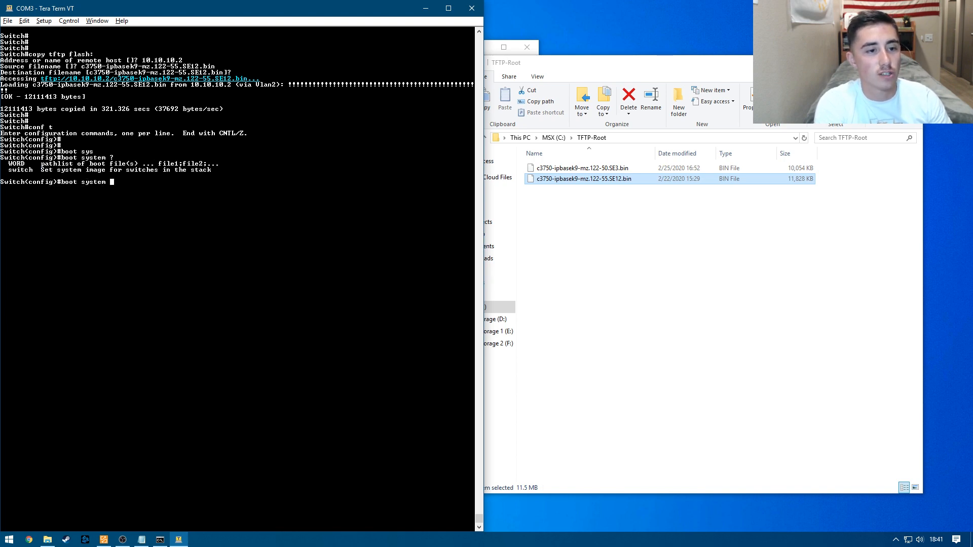
pyautogui.write('flash:')
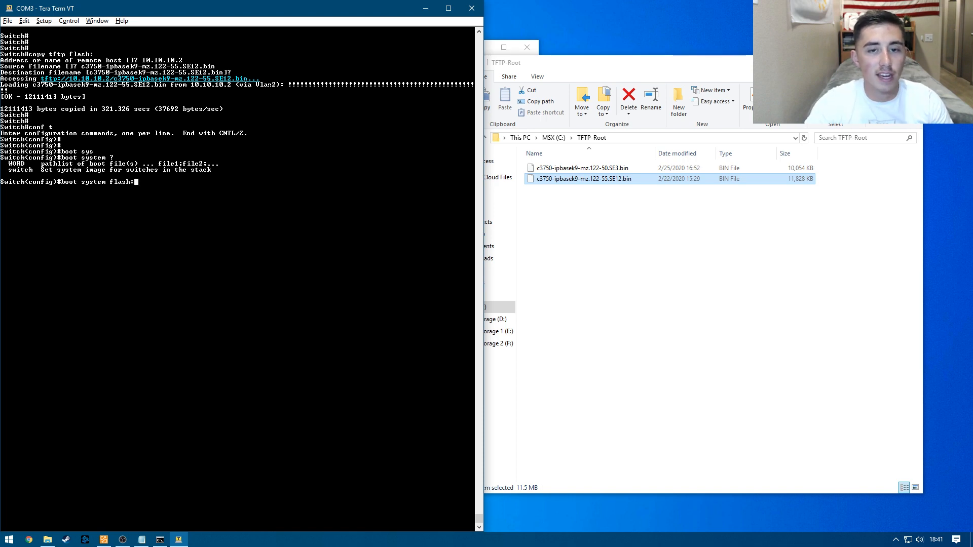
pyautogui.write('!')
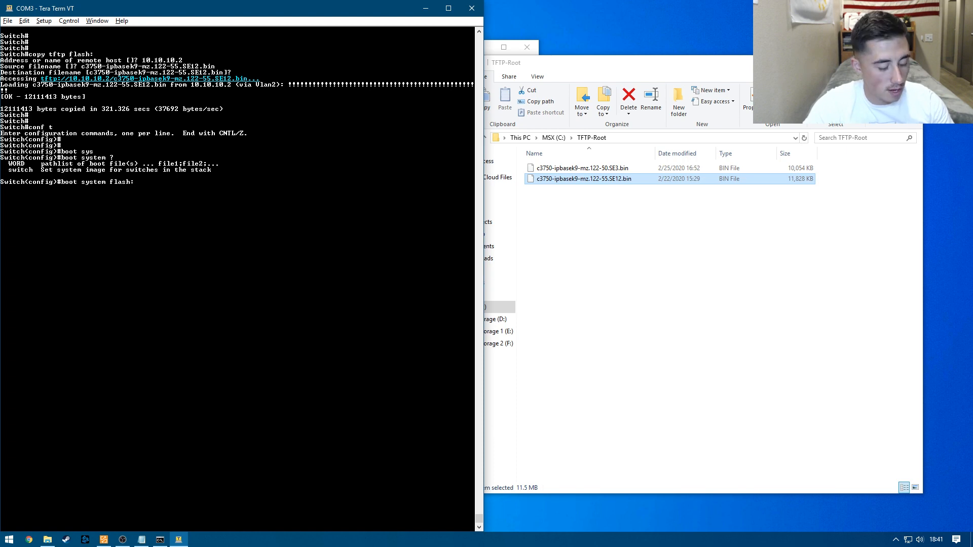
pyautogui.write('c3750-ipbasek9-mz.122-55.SE12.bin')
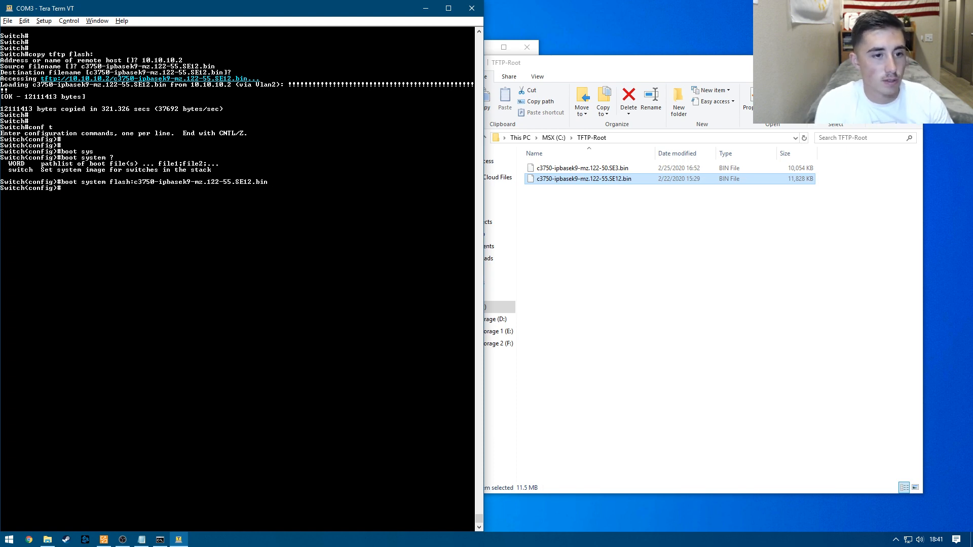
pyautogui.write('do s')
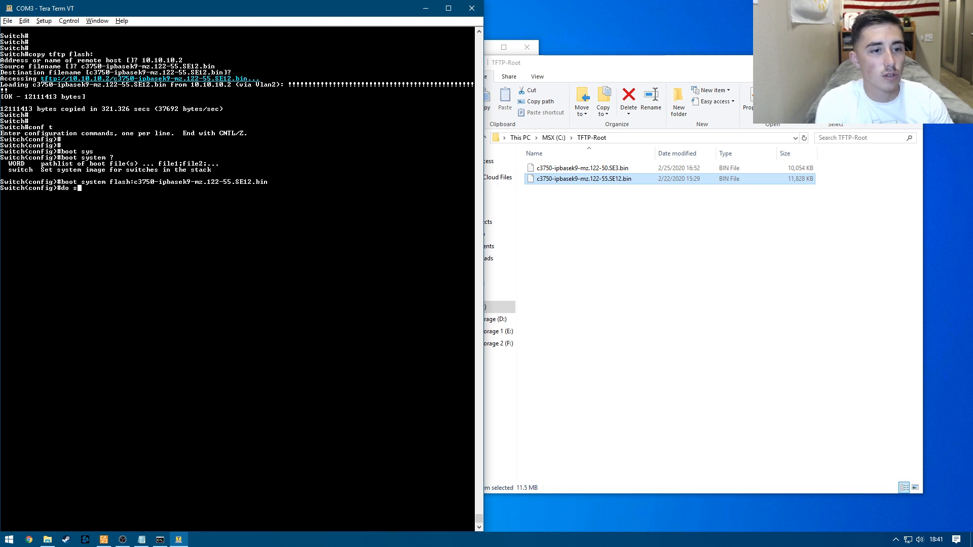
pyautogui.write('how boot')
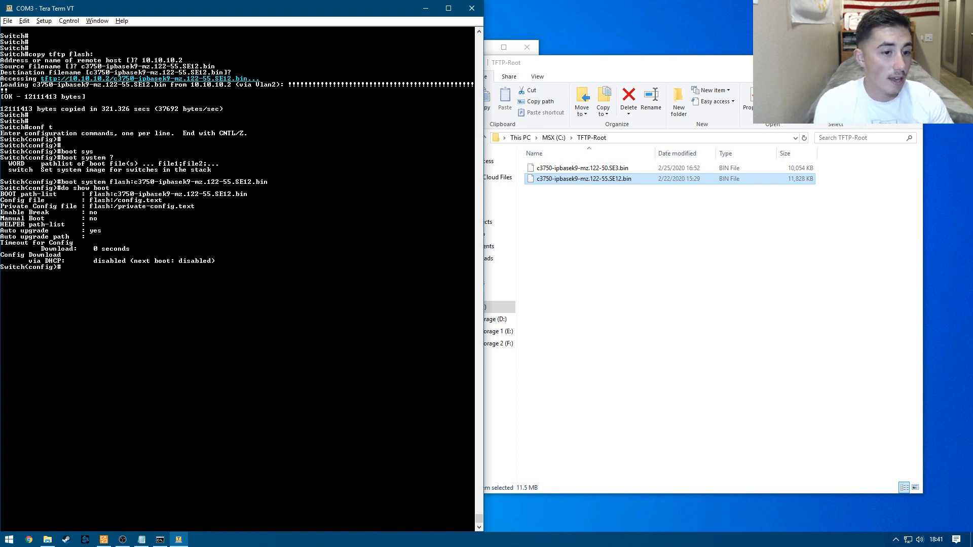
# Exit config mode, reload, answer yes to saving the configuration, and confirm the reload.
pyautogui.write('exi')
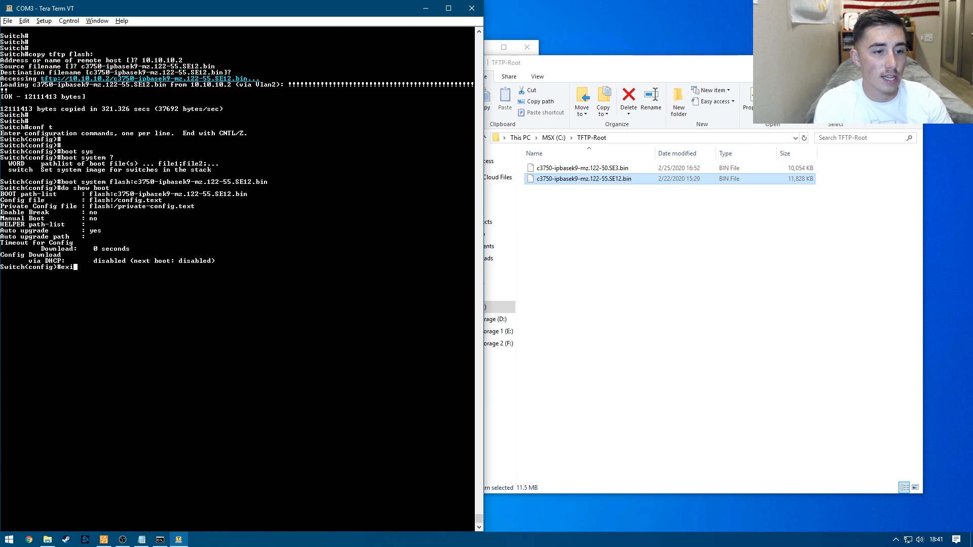
pyautogui.write('reload')
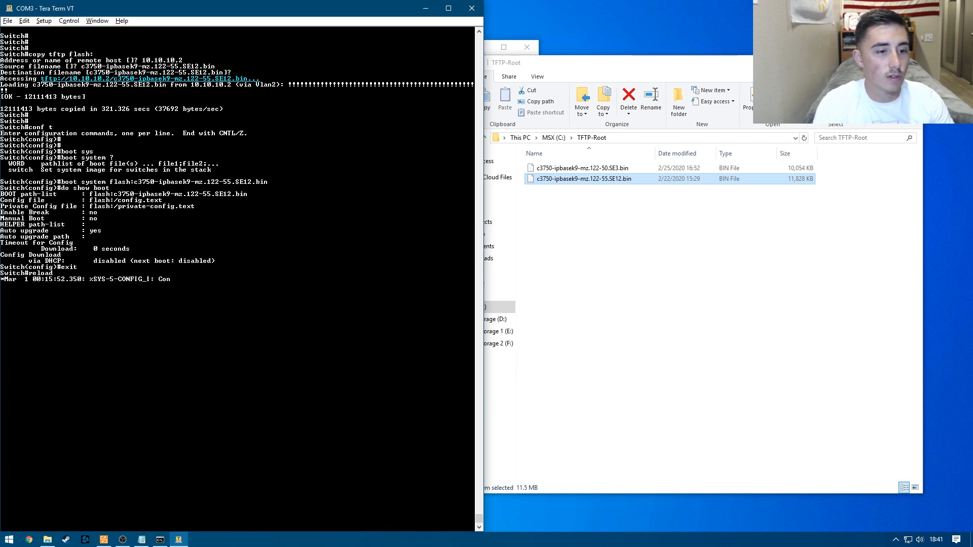
pyautogui.write('yes/no]: yes')
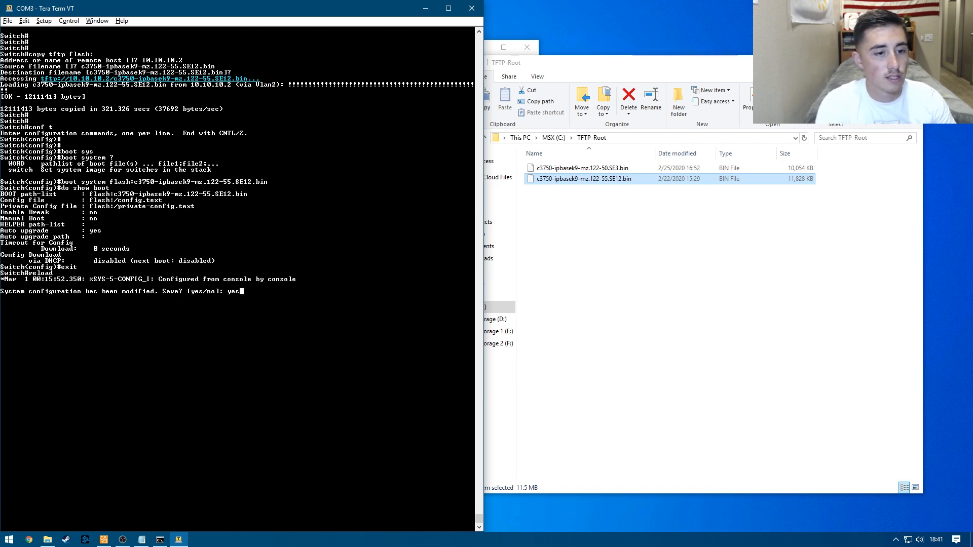
pyautogui.press('enter')
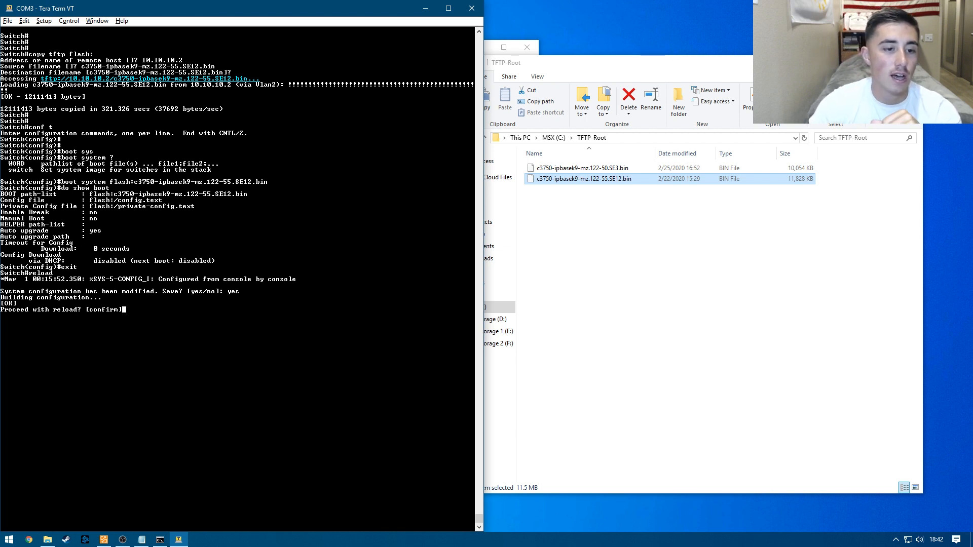
pyautogui.press('enter')
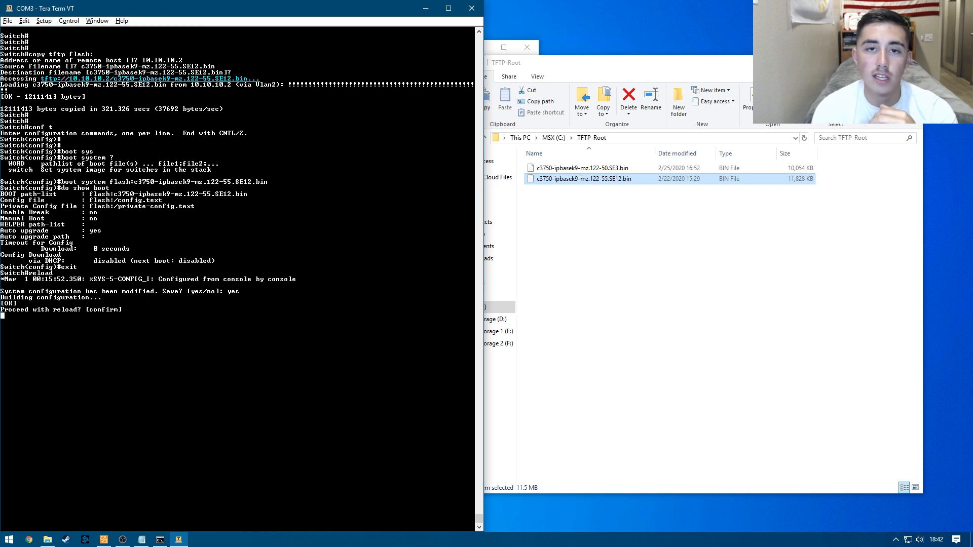